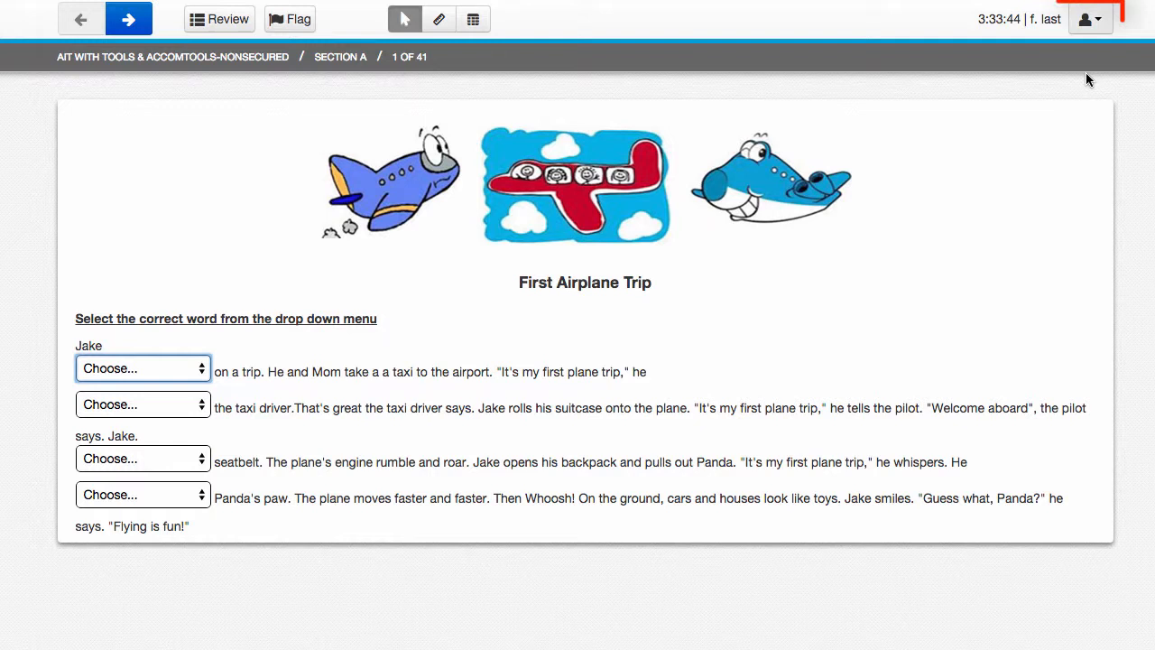
pyautogui.moveTo(1089, 19)
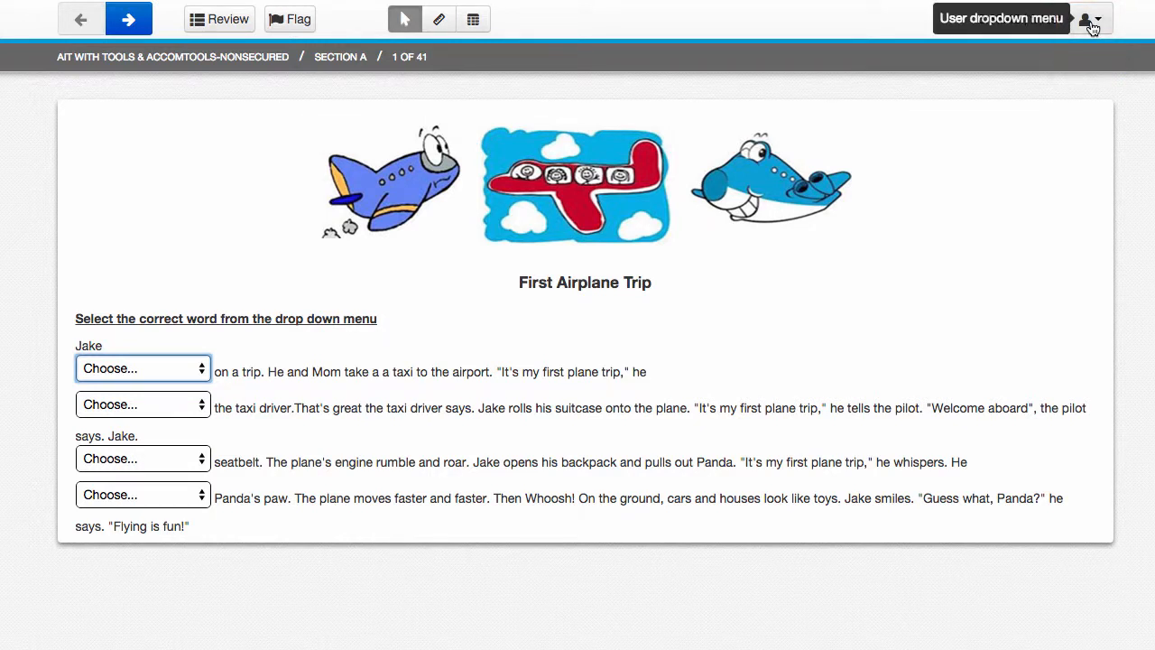
# - Open the top-right user menu to turn on the magnifier
pyautogui.click(1089, 18)
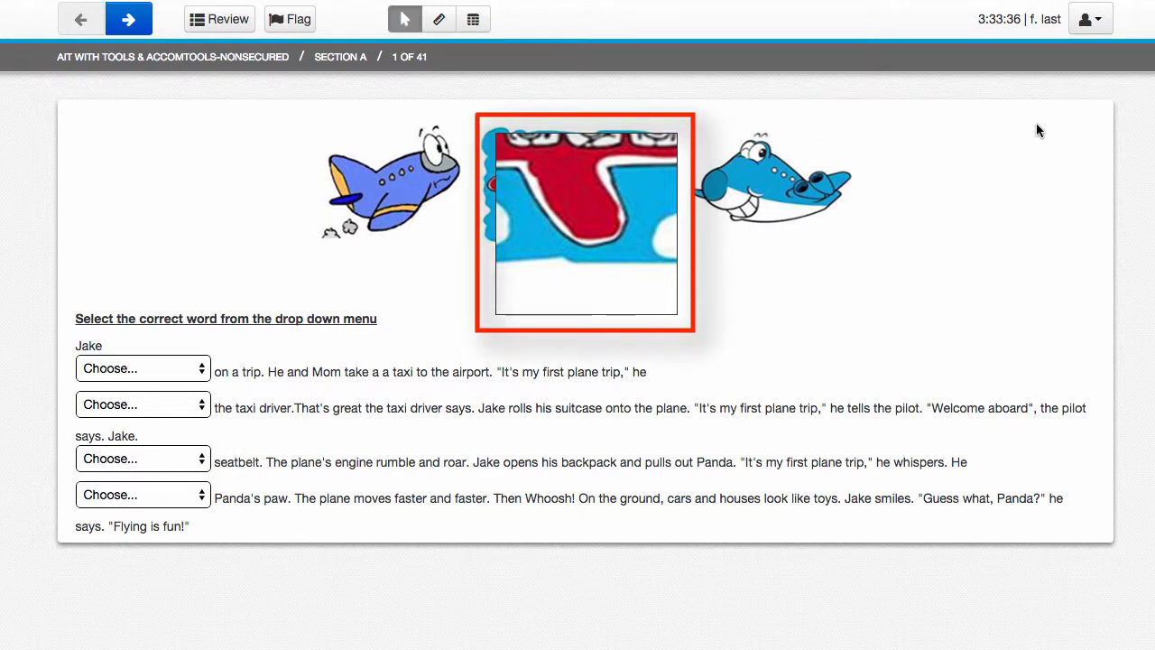
pyautogui.moveTo(587, 262)
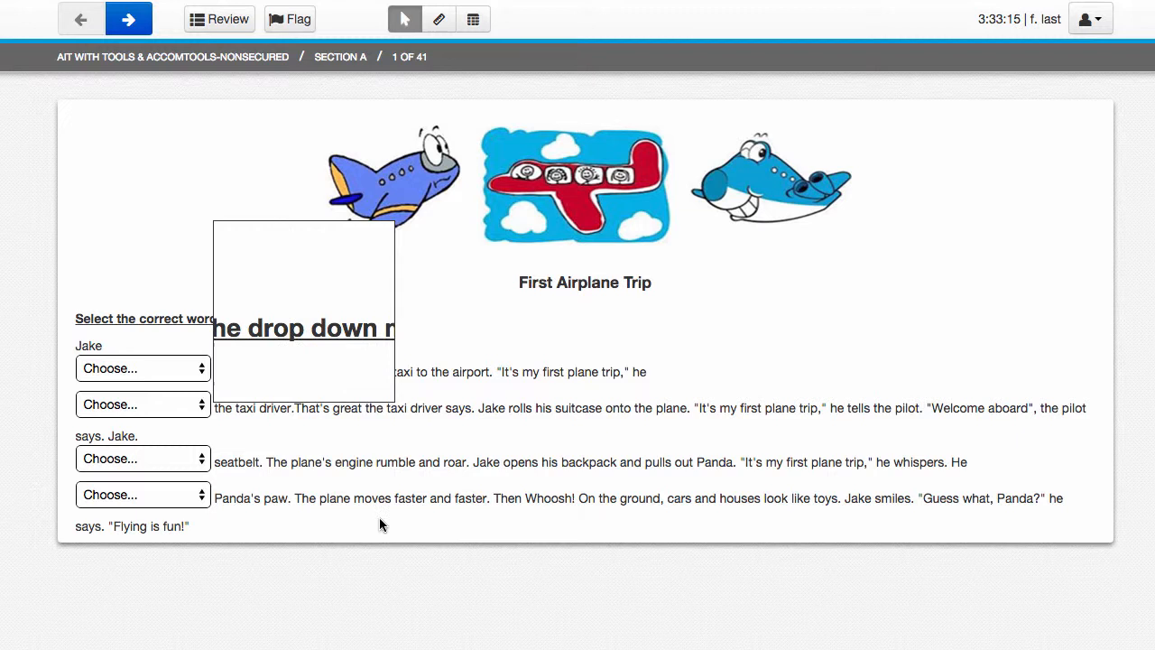
pyautogui.moveTo(281, 361)
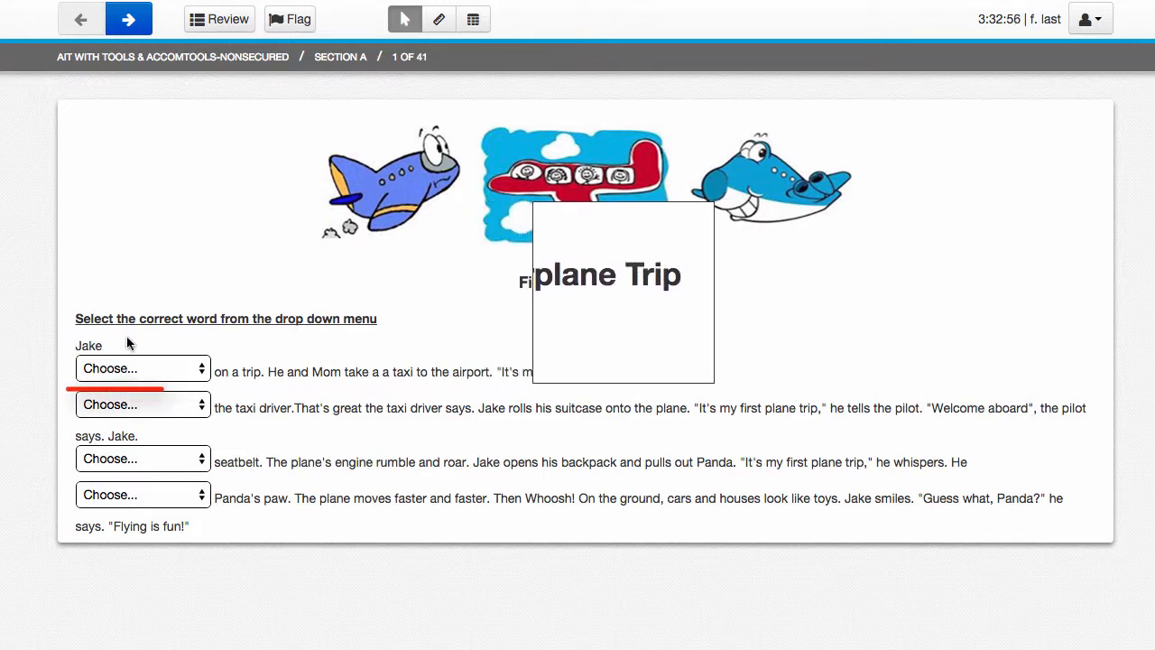
# - Fill the first blank after Jake with 'going', then reopen the user menu
pyautogui.click(142, 368)
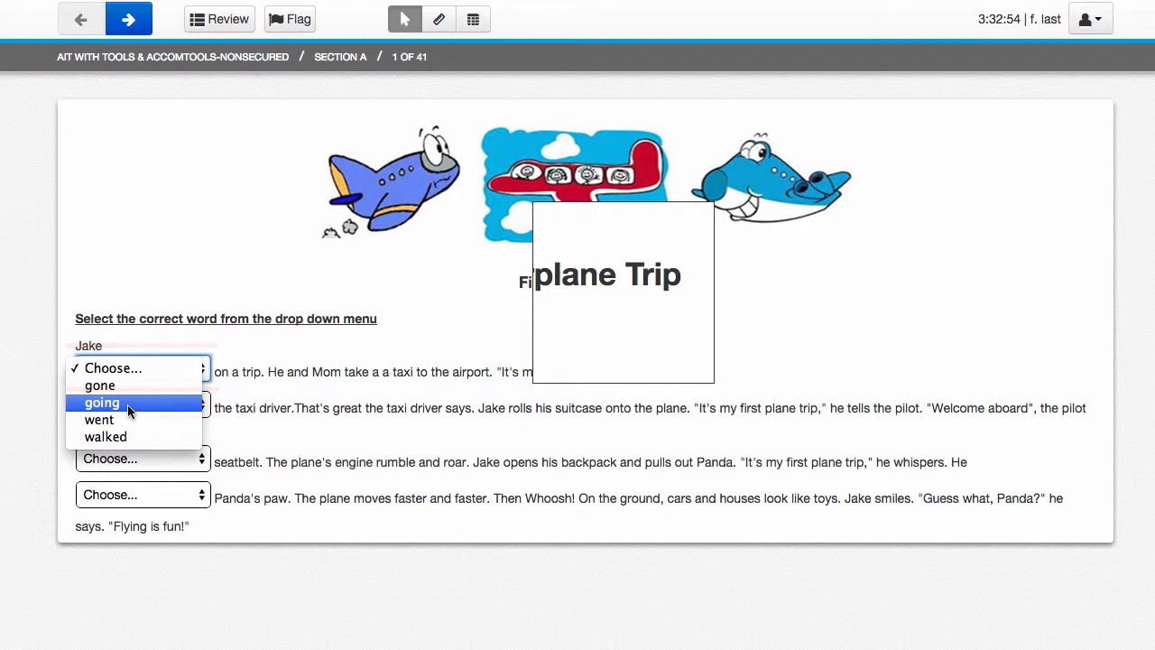
pyautogui.click(102, 402)
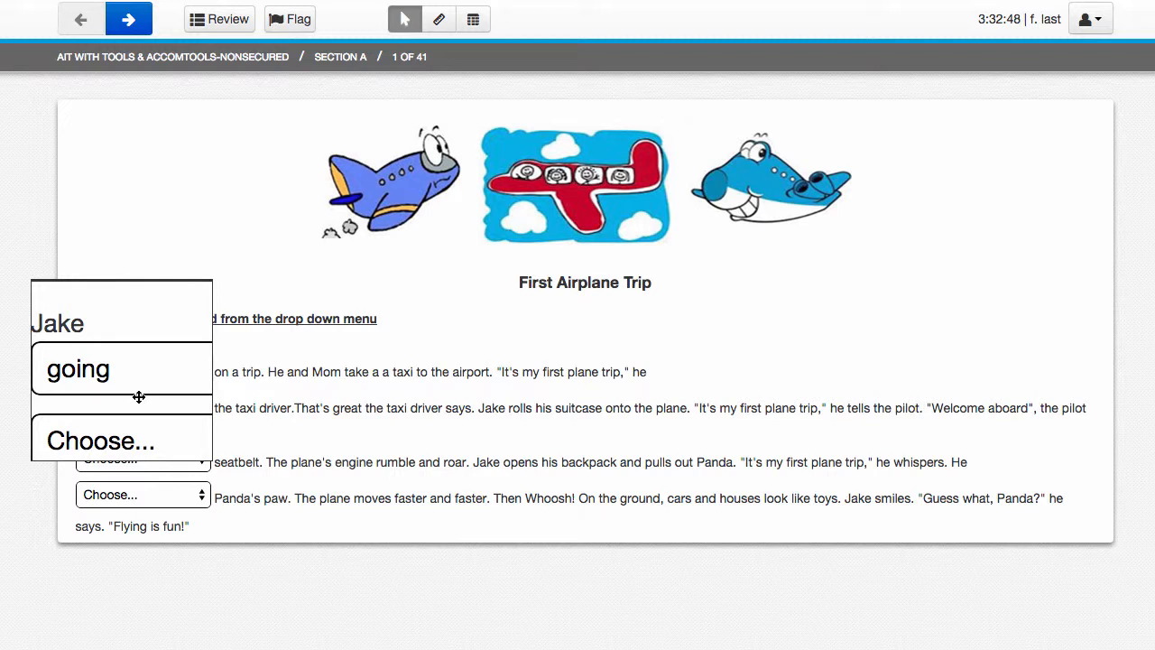
pyautogui.click(1090, 18)
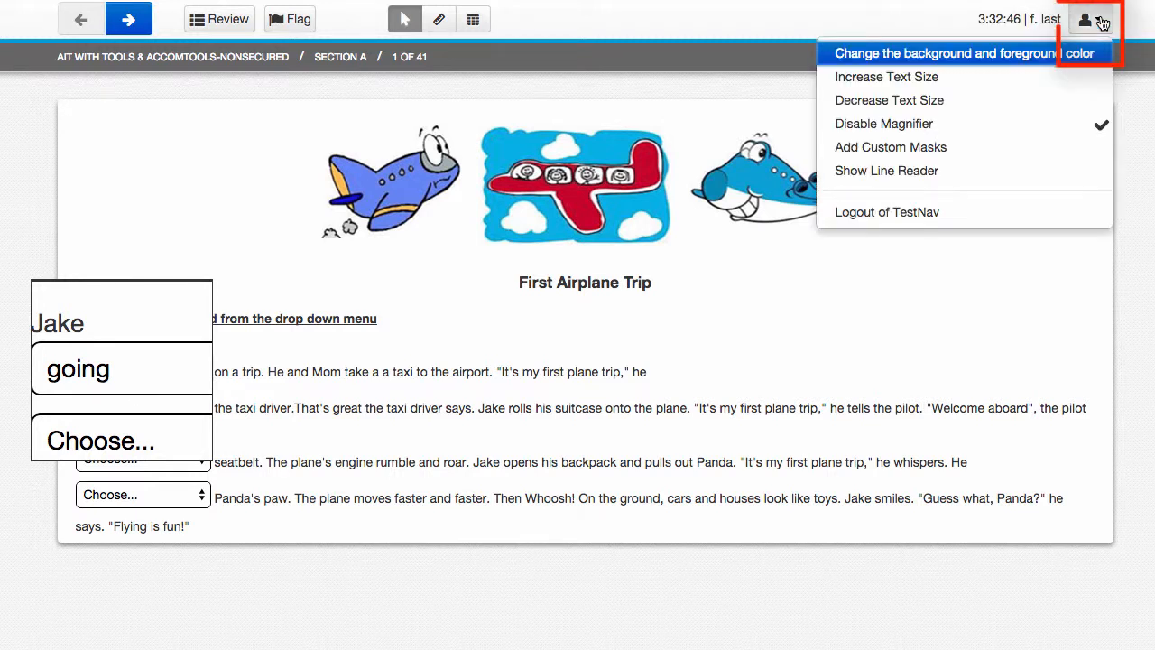